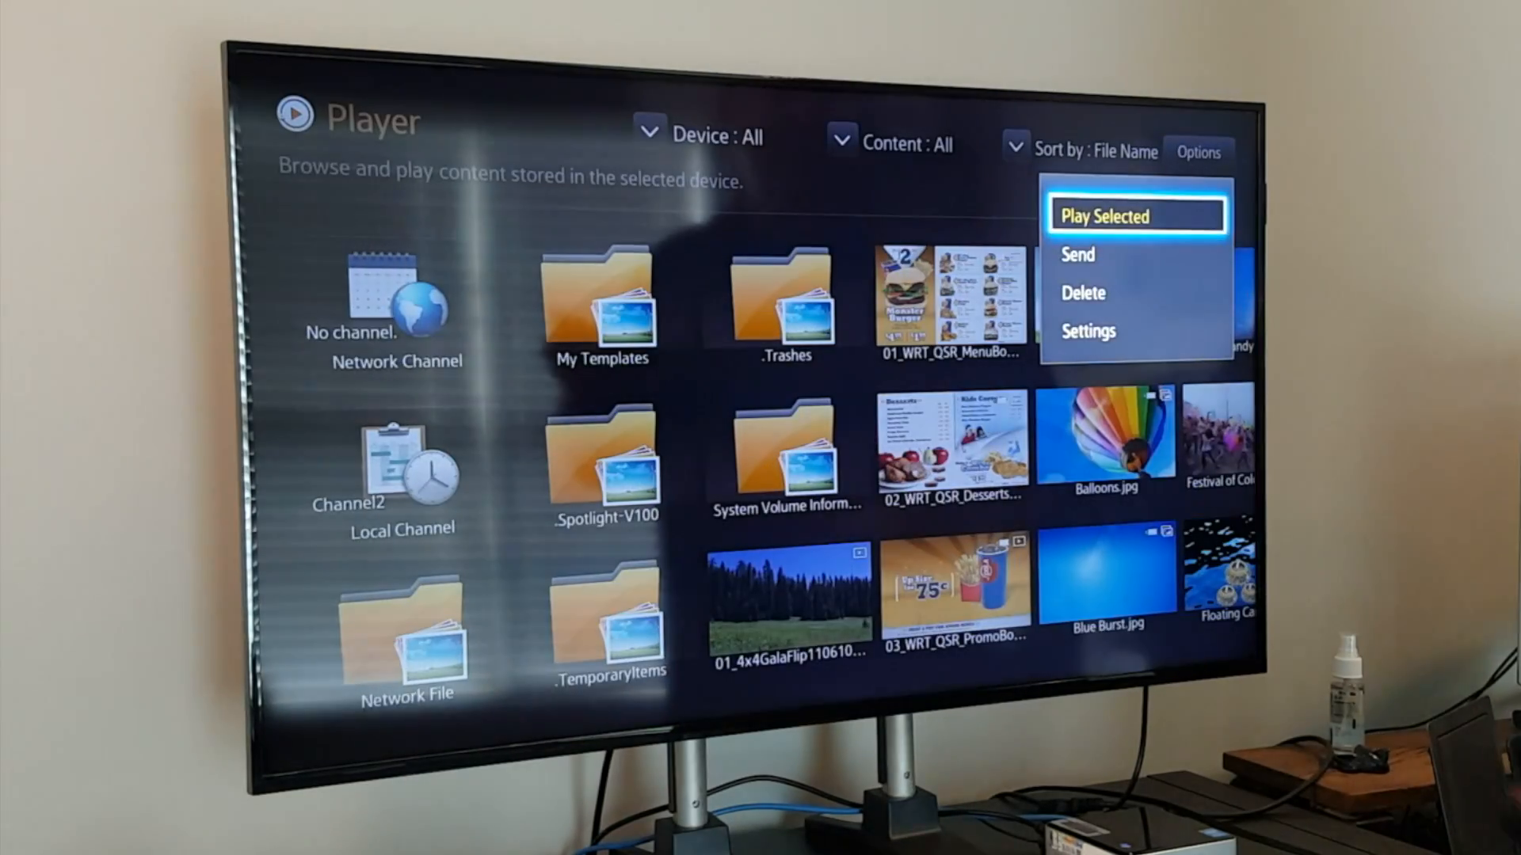
Open Send from Options and tick ten USB images and videos for copying
{"action": "left_click", "coordinate": [1079, 254]}
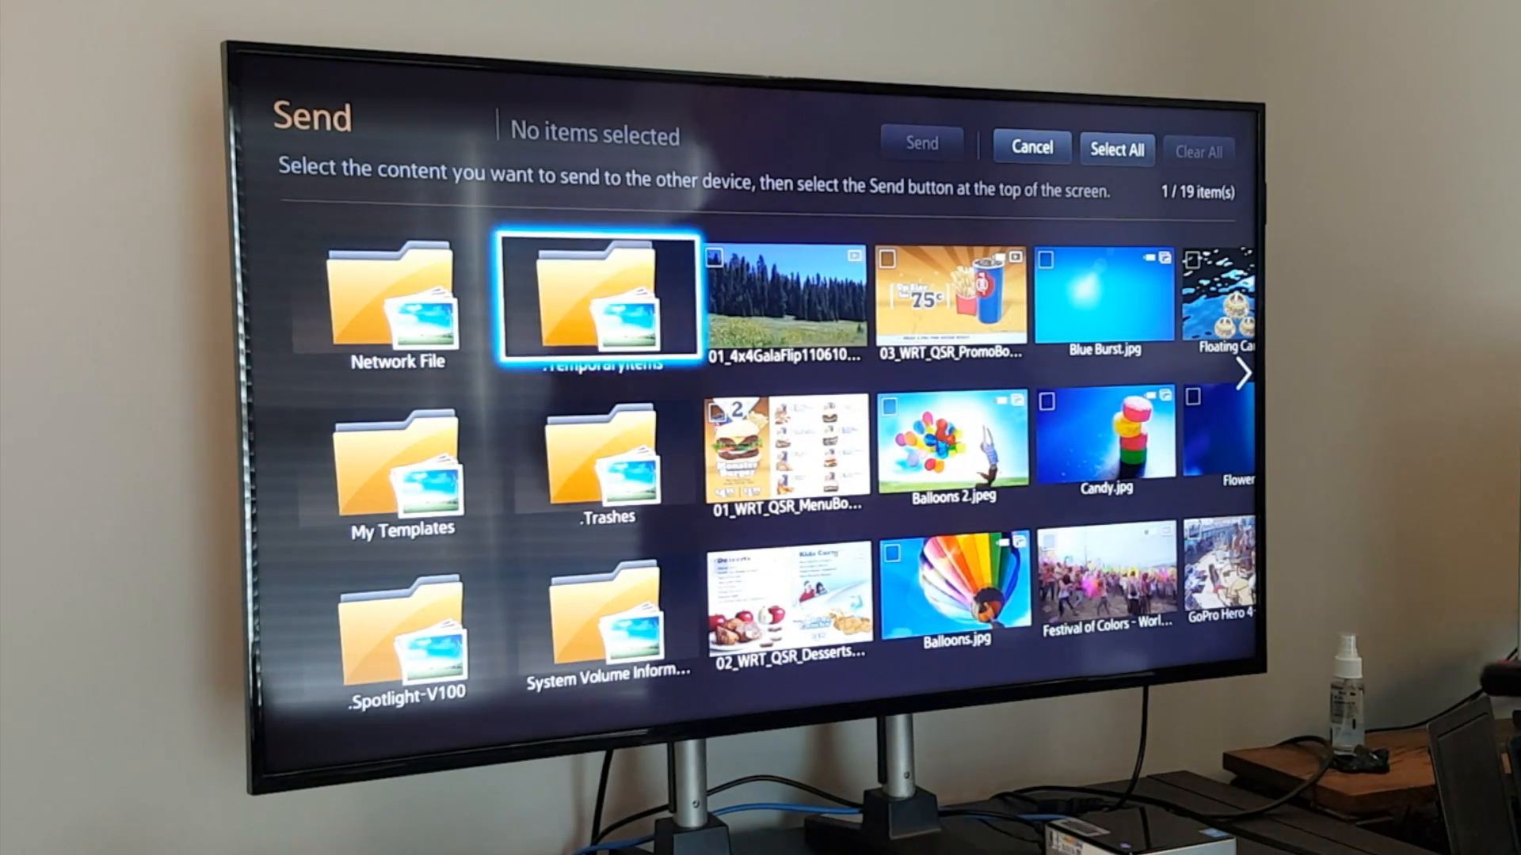
{"action": "left_click", "coordinate": [951, 295]}
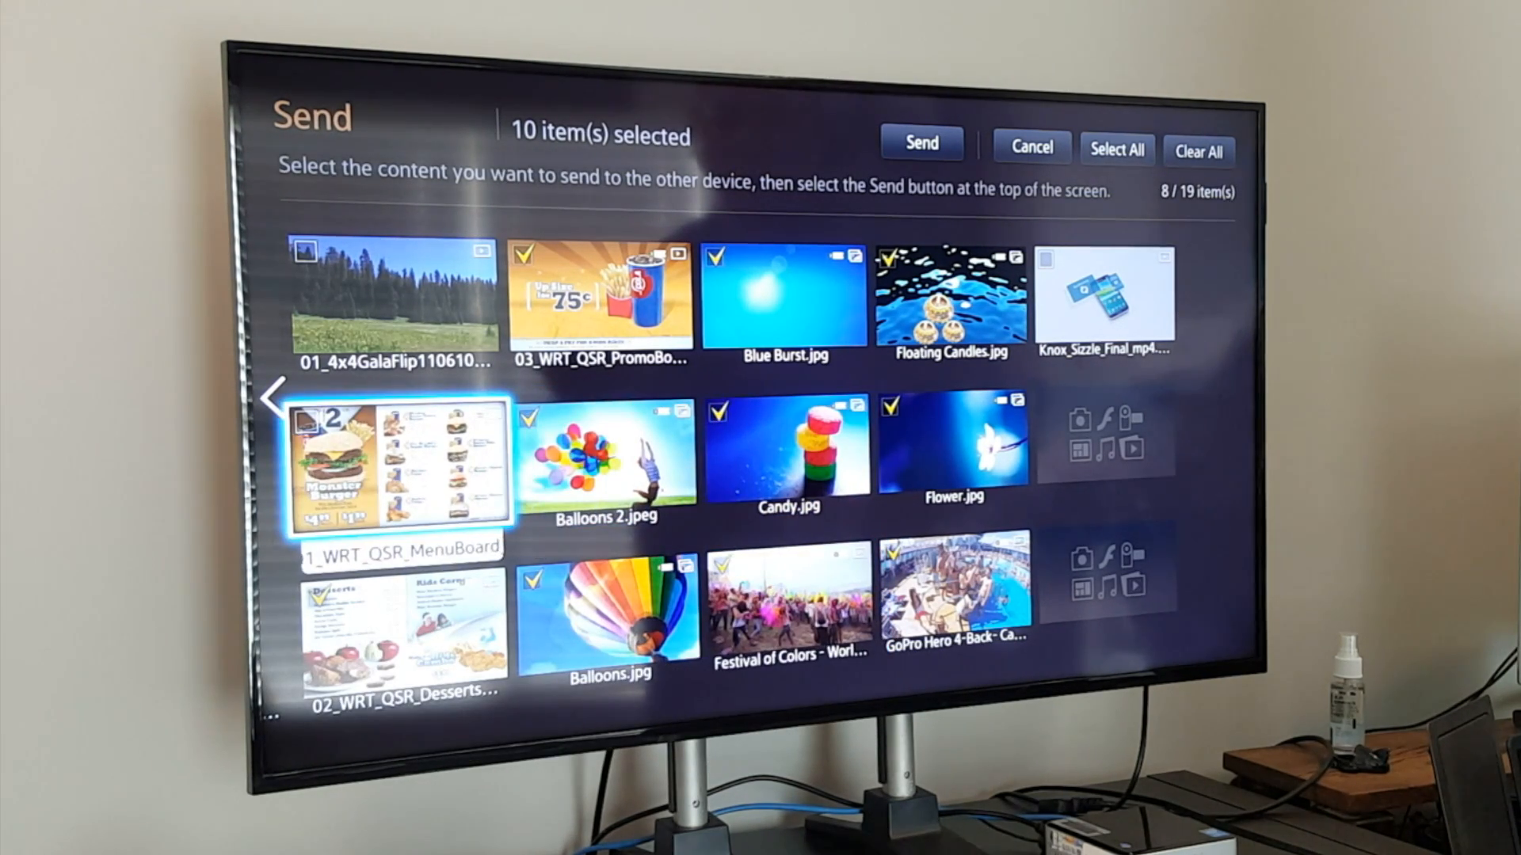
Copy the eleven ticked items (294.42 MB) to Internal storage
{"action": "left_click", "coordinate": [783, 295]}
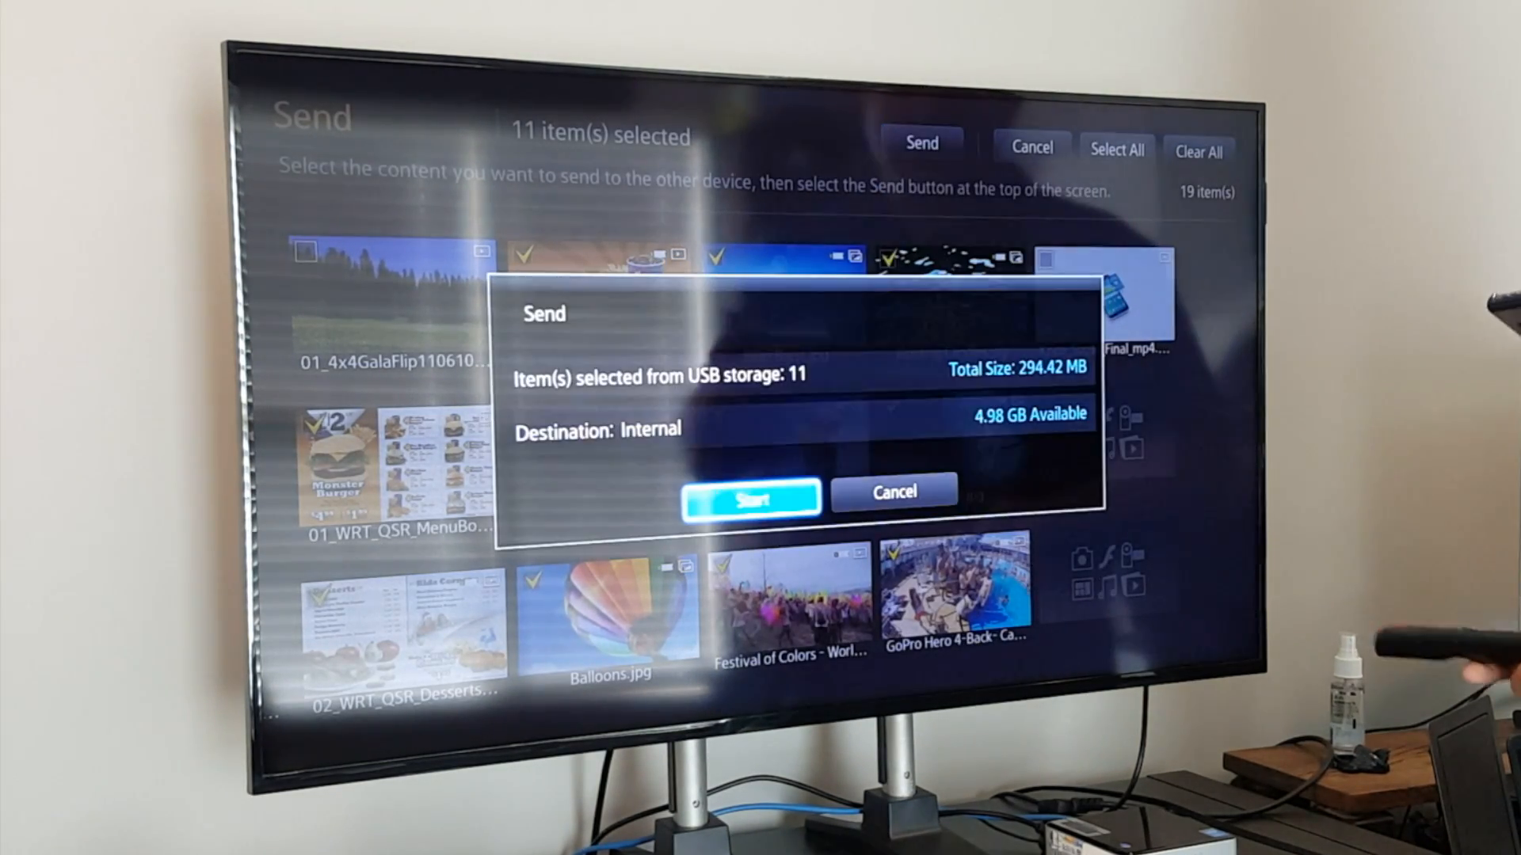
{"action": "left_click", "coordinate": [749, 497]}
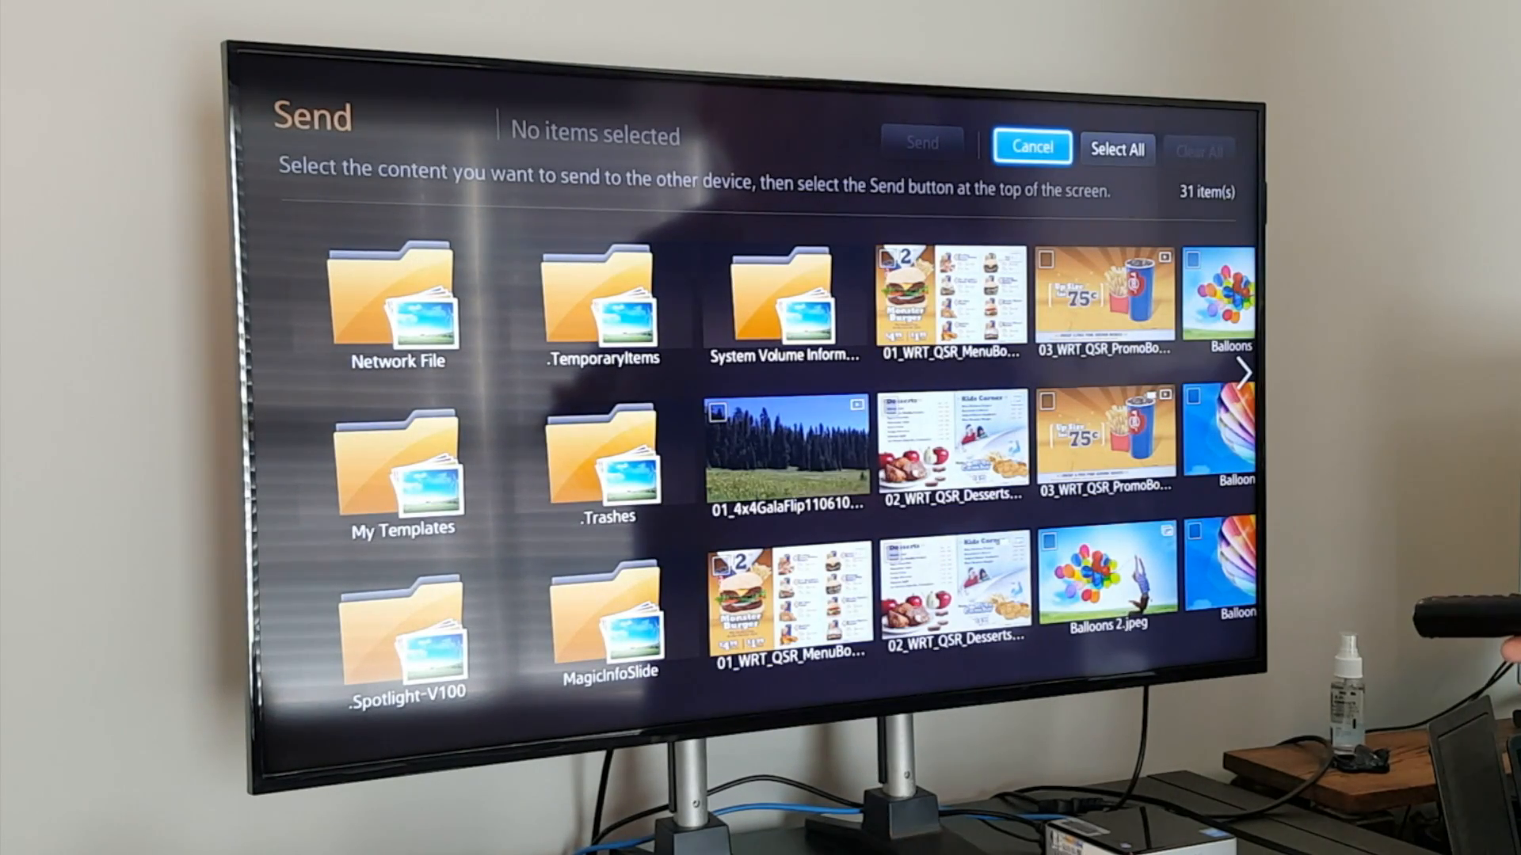
Cancel the Send screen to return to the 33-item Player browser
{"action": "left_click", "coordinate": [1032, 147]}
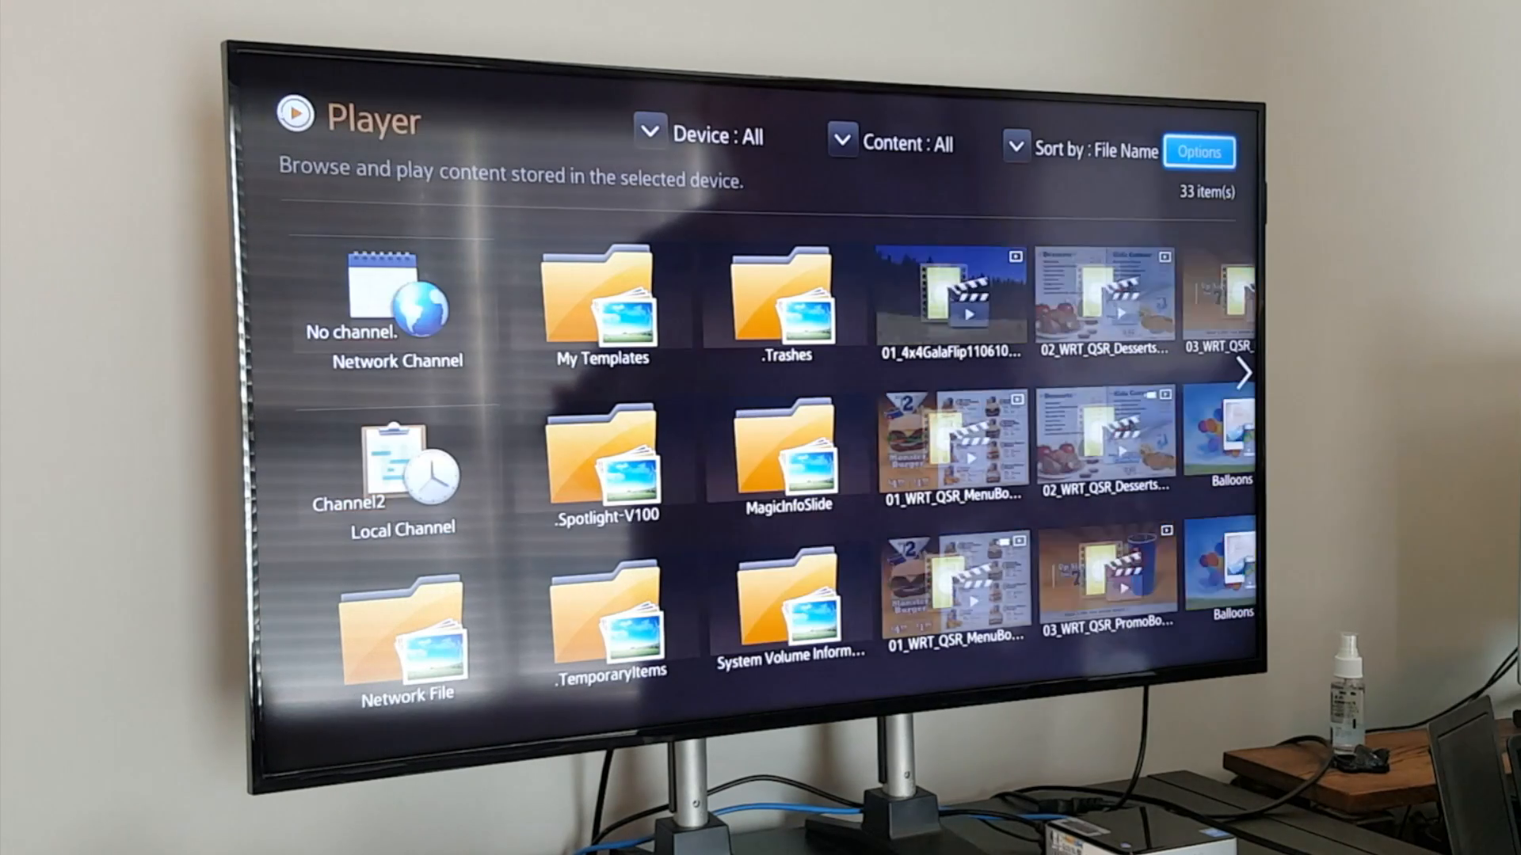